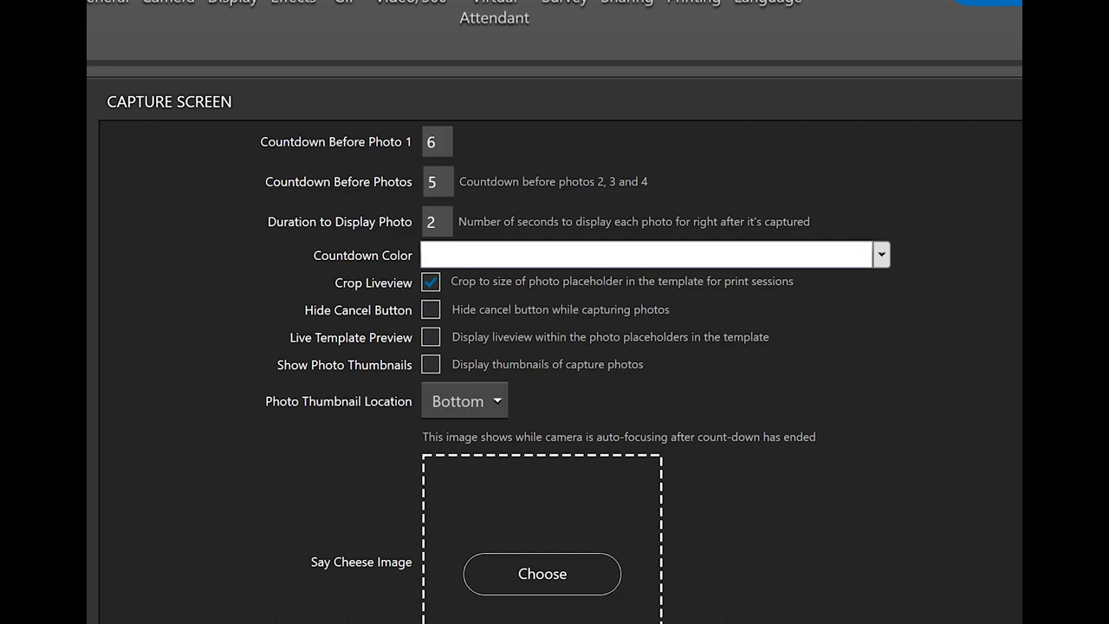
Step: Show the available colours for the capture screen countdown
{"action": "left_click", "coordinate": [880, 253]}
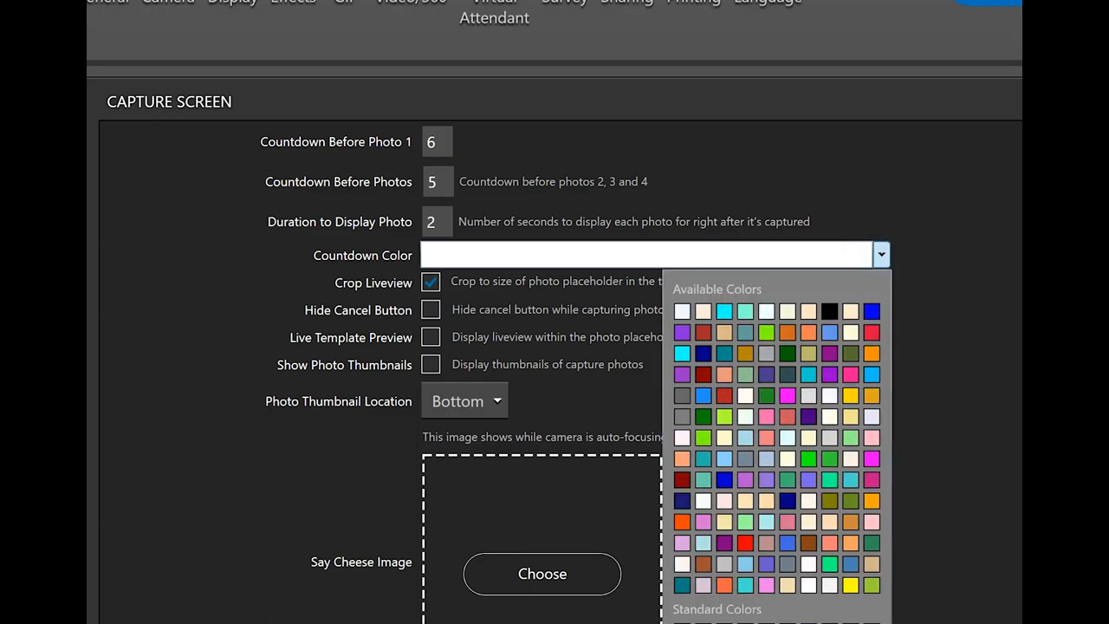
Step: Switch to the live Share + Print screen with the finished session's photos, GIF and Done options
{"action": "left_click", "coordinate": [880, 254]}
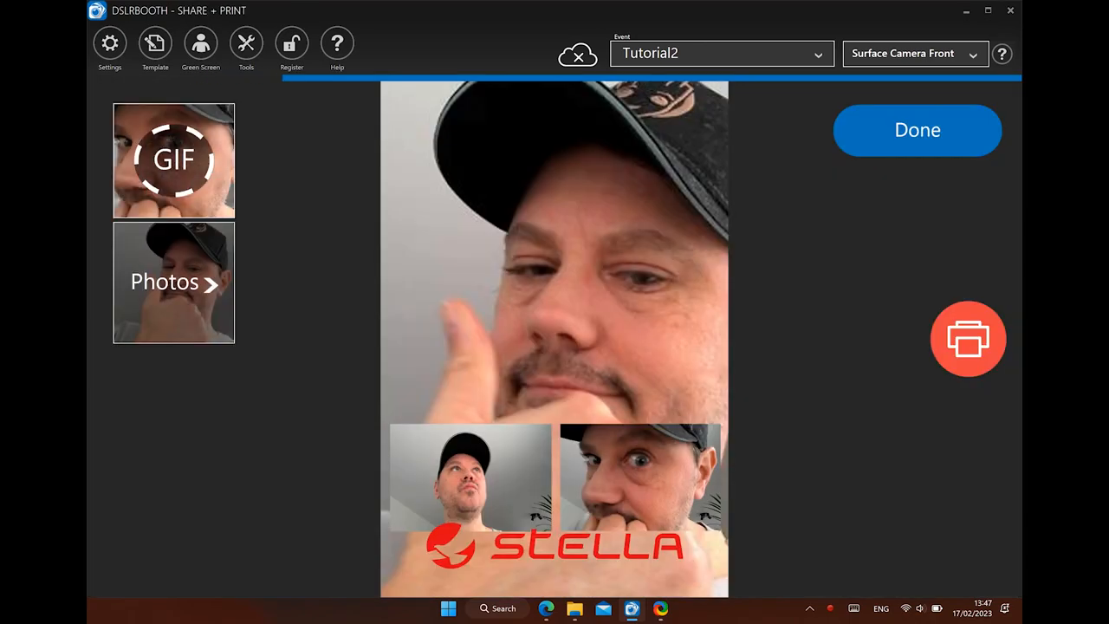
Step: Go back to the Tutorial2 event settings at the Capture Screen section
{"action": "left_click", "coordinate": [109, 43]}
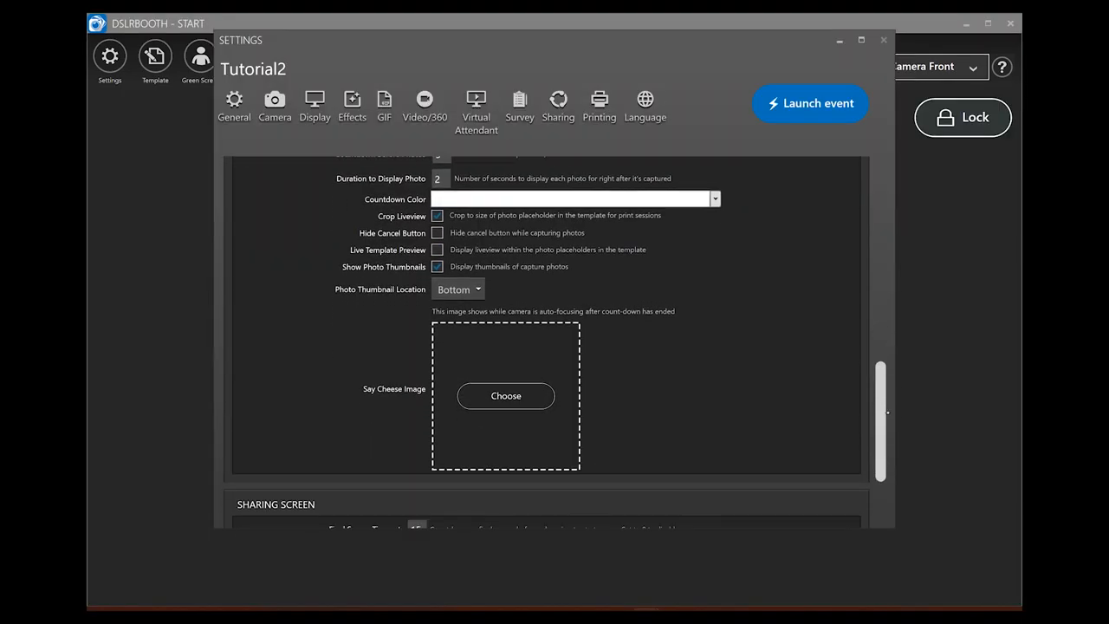
Step: Scroll to the Sharing Screen options with the 15-second final screen timeout and hide-done setting
{"action": "scroll", "scroll_direction": "down", "scroll_amount": 3}
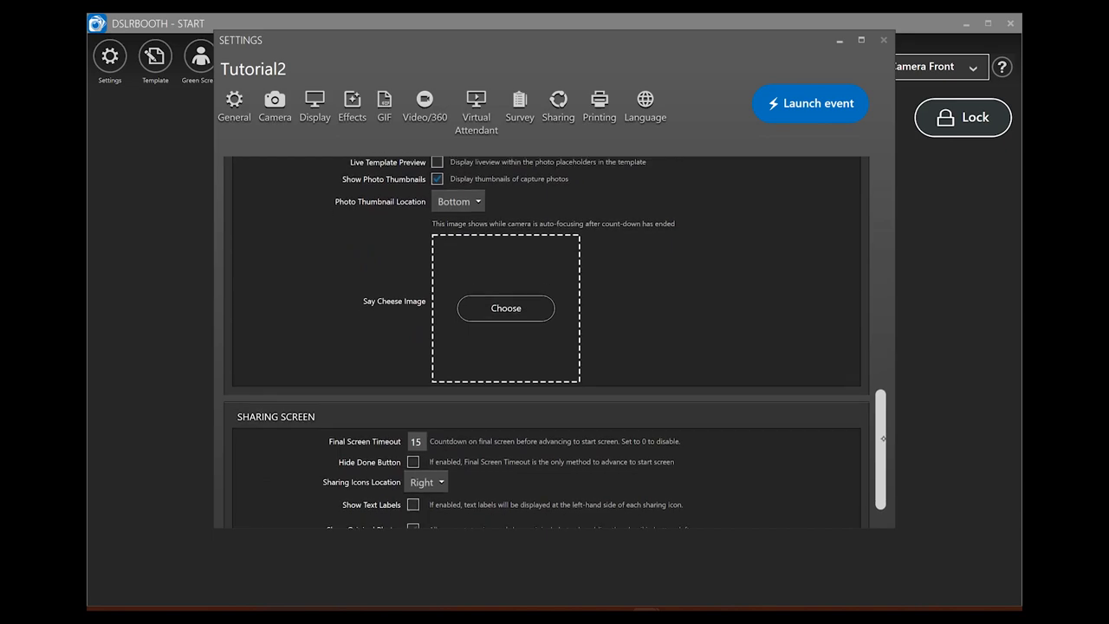
{"action": "scroll", "scroll_direction": "down", "scroll_amount": 3}
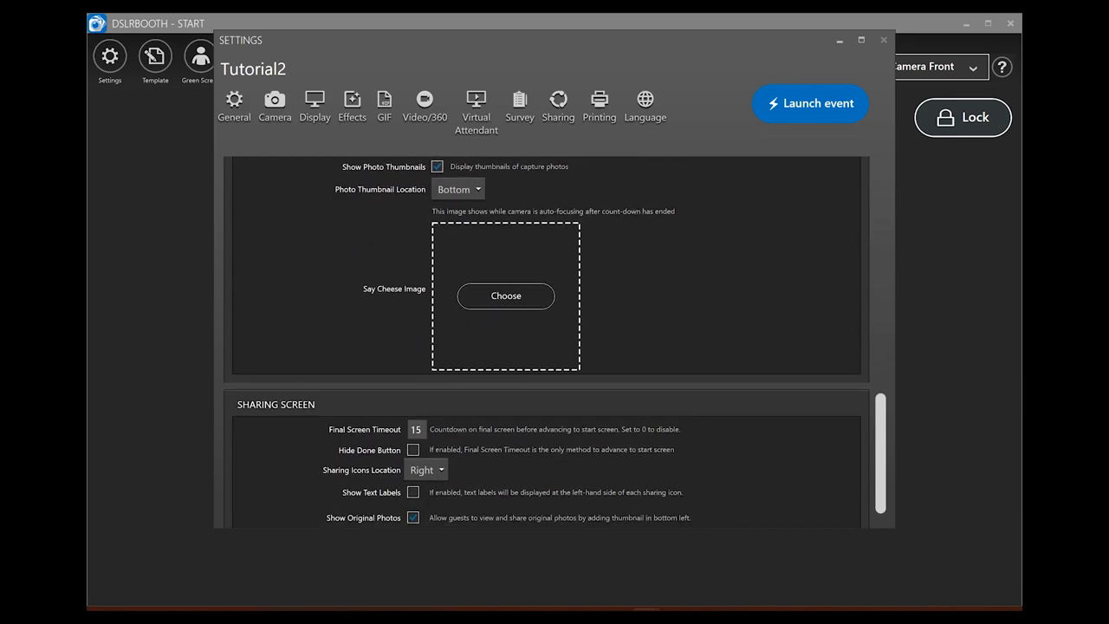
{"action": "scroll", "scroll_direction": "down", "scroll_amount": 3}
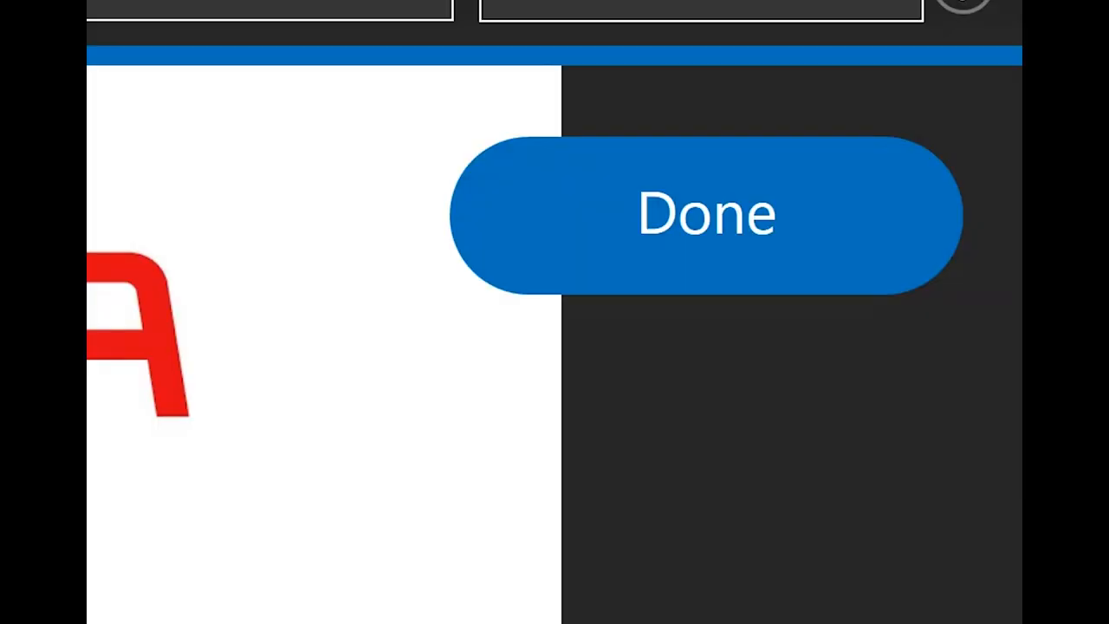
{"action": "scroll", "scroll_direction": "down", "scroll_amount": 3}
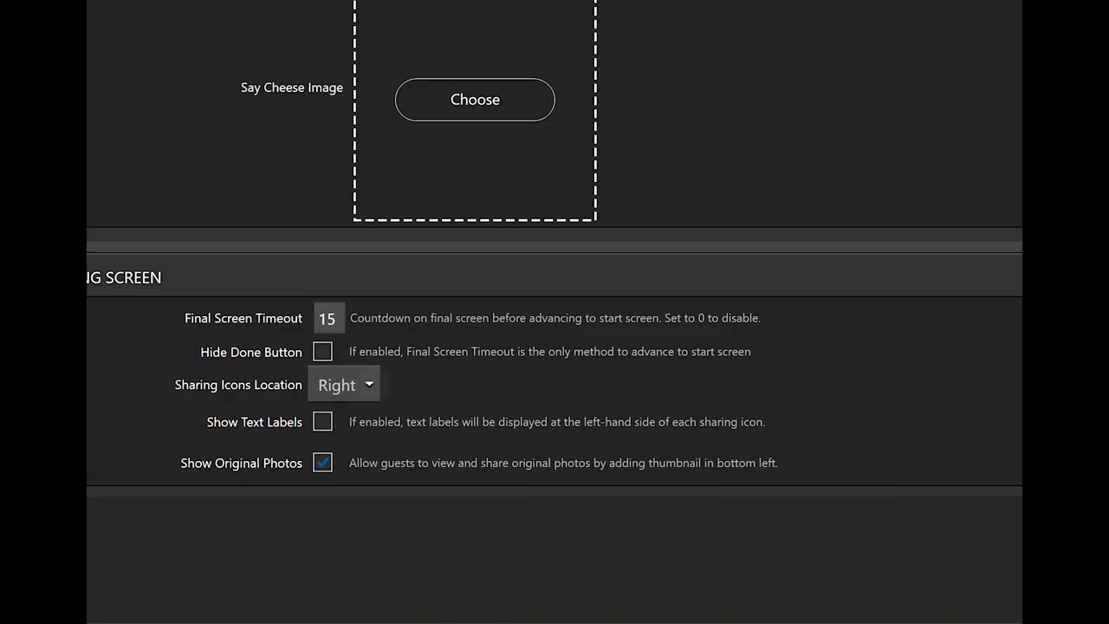